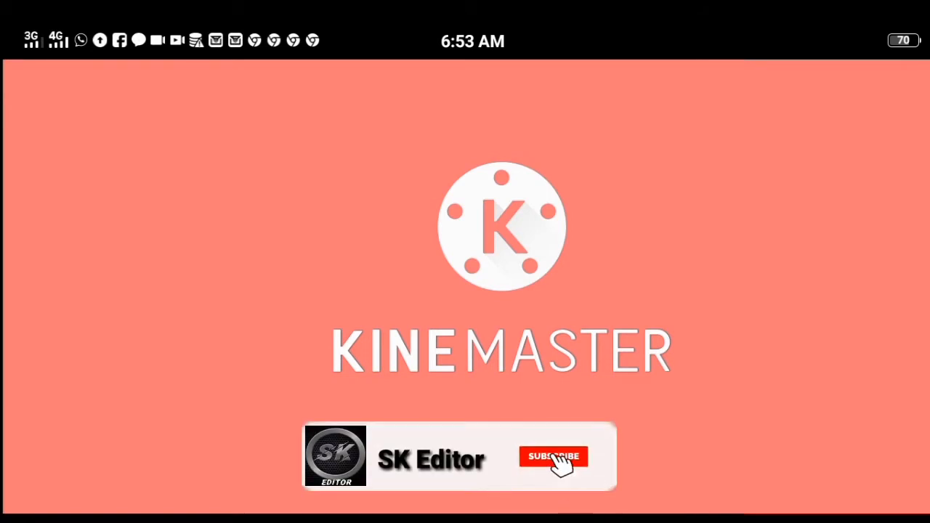
Step: Start a new empty KineMaster project so the media browser loads
click(554, 457)
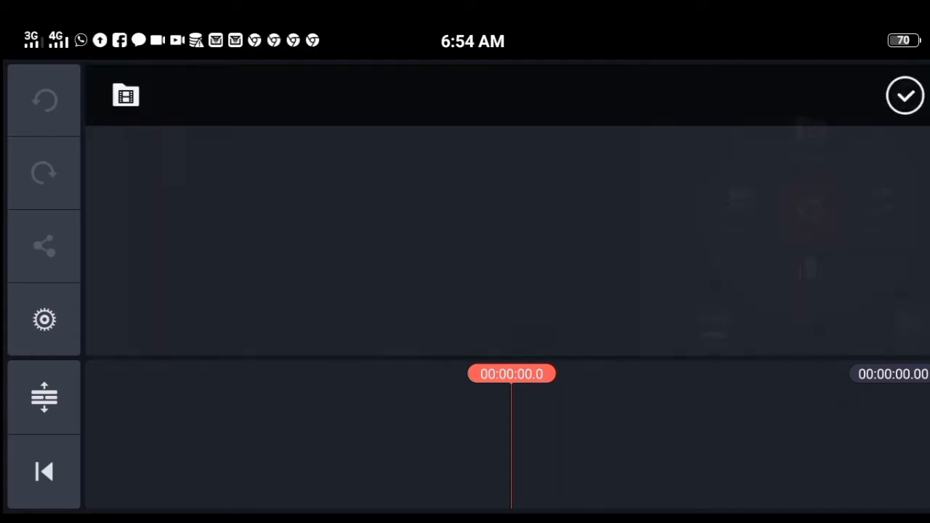
Step: Place the 8-second hooded-figure clip on the timeline and begin adding a media layer over it
click(125, 95)
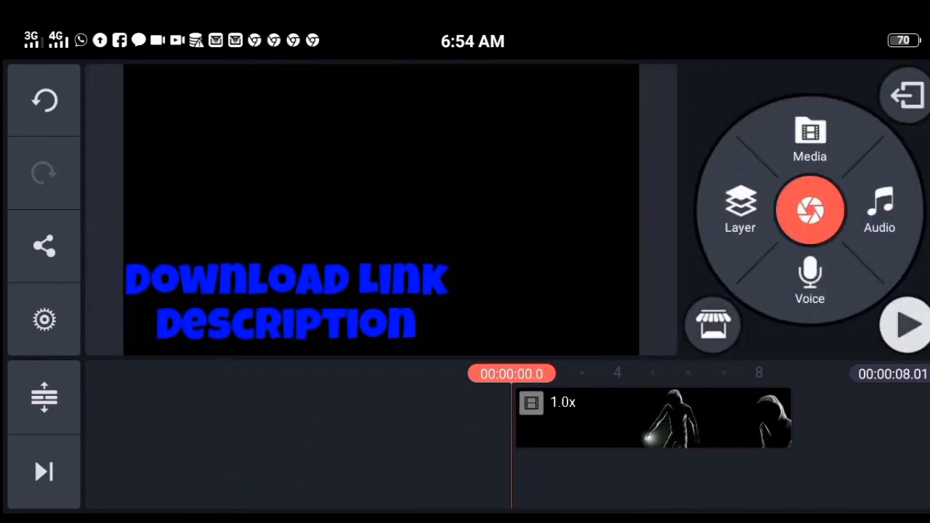
click(904, 327)
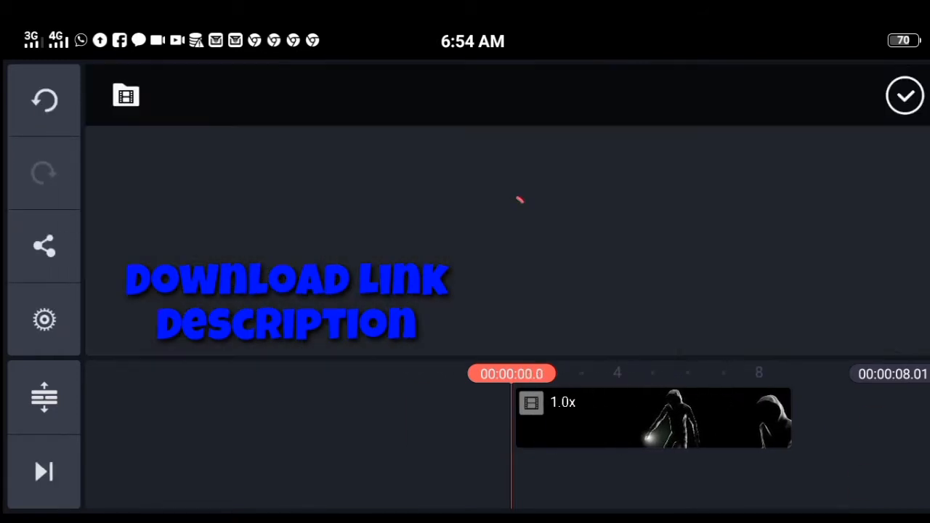
Step: Add a black solid-color layer beneath the clip, set to fill the whole frame via Split Screen
click(125, 96)
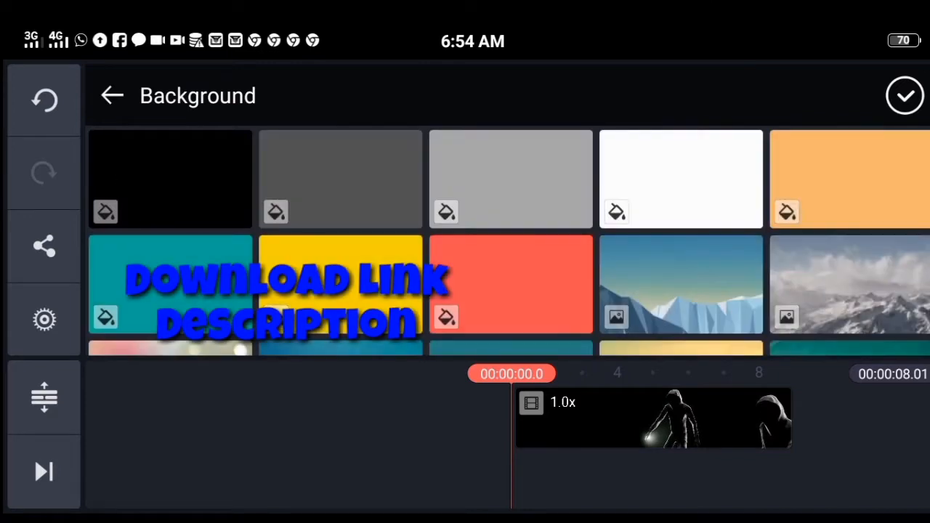
click(170, 179)
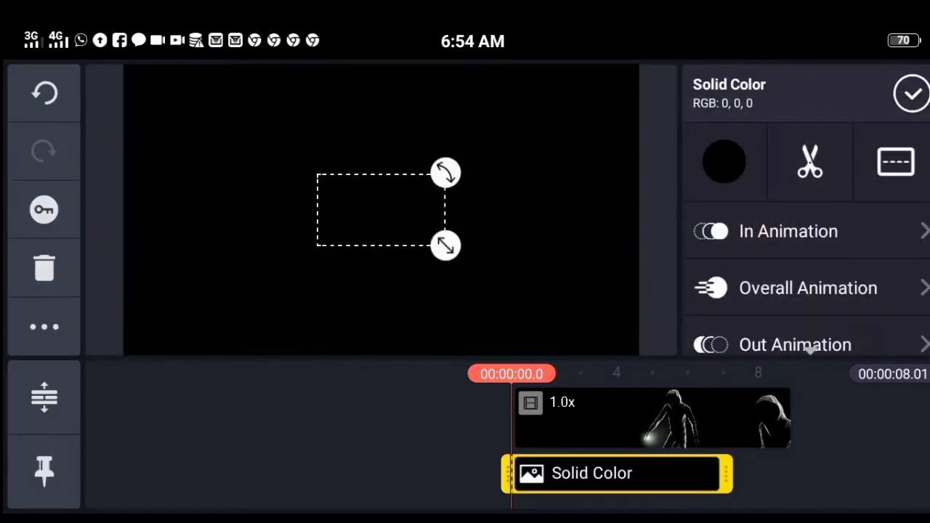
click(895, 162)
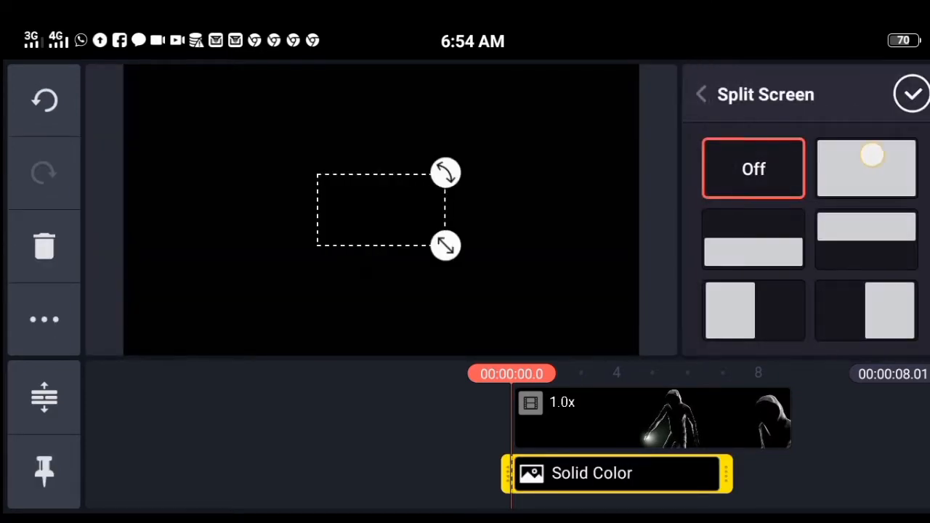
click(866, 168)
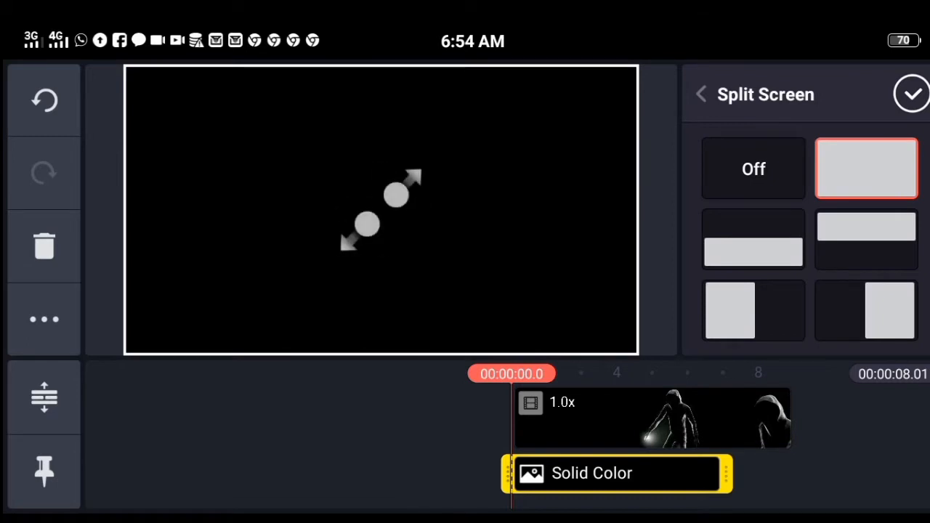
drag(727, 474, 808, 489)
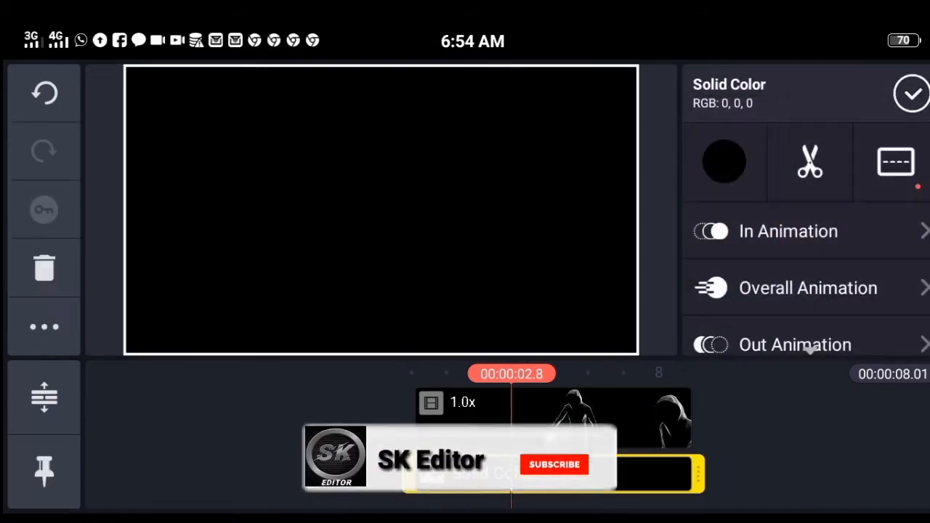
Step: Recolor the solid layer to pure red (RGB 255, 0, 0) on the color wheel and finish editing it
click(724, 161)
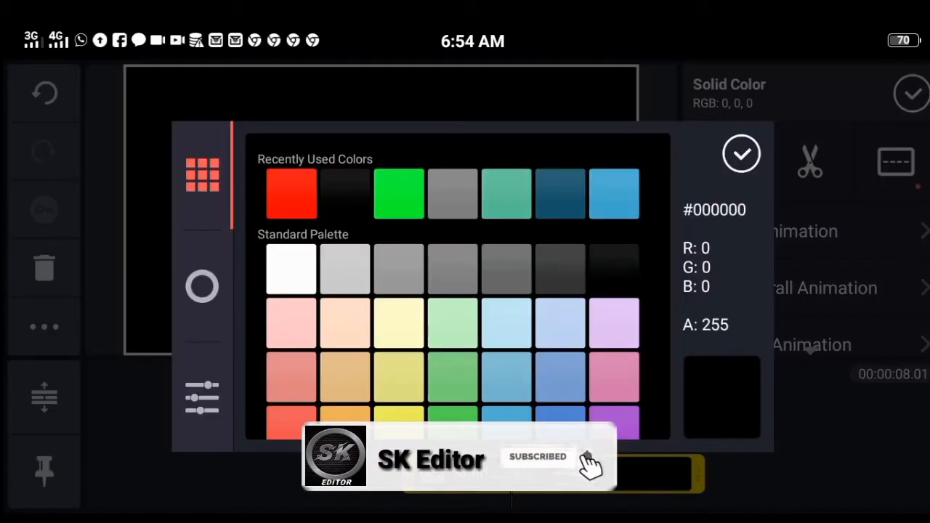
click(201, 395)
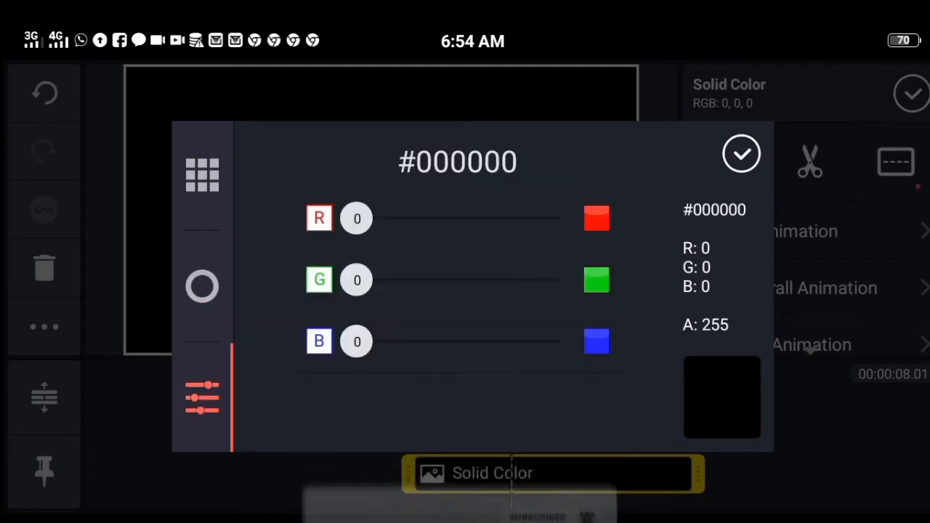
click(202, 285)
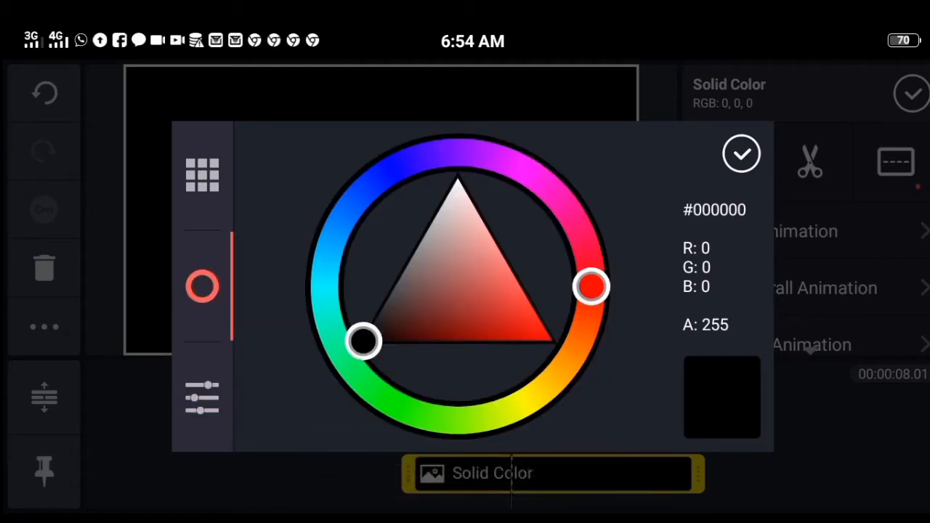
drag(363, 341, 553, 342)
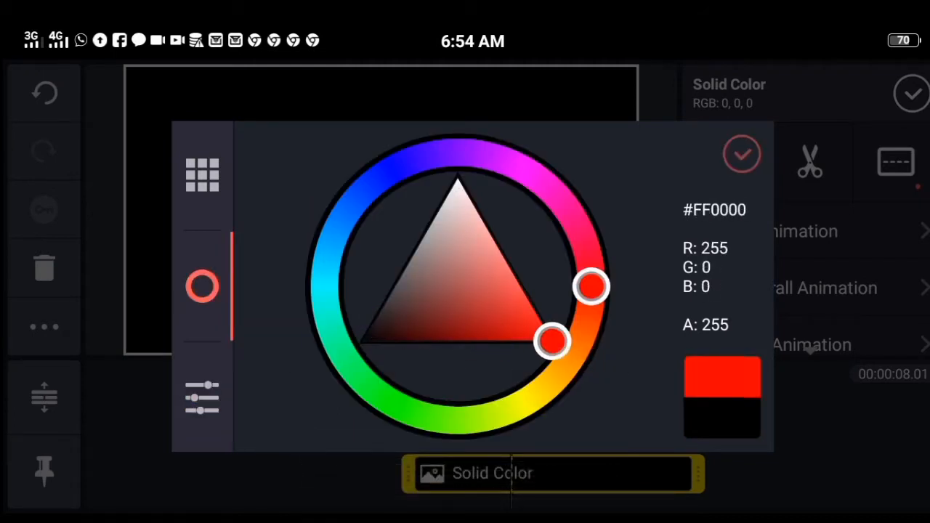
click(741, 154)
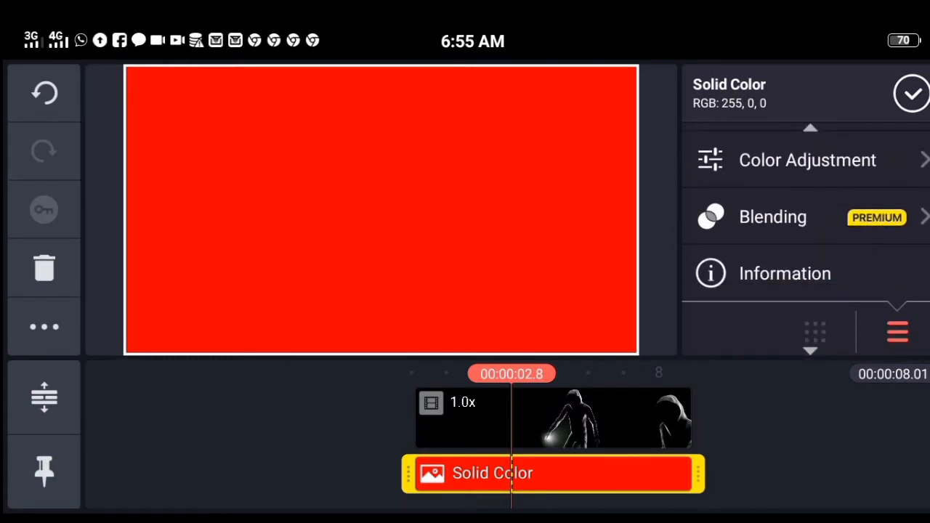
click(773, 217)
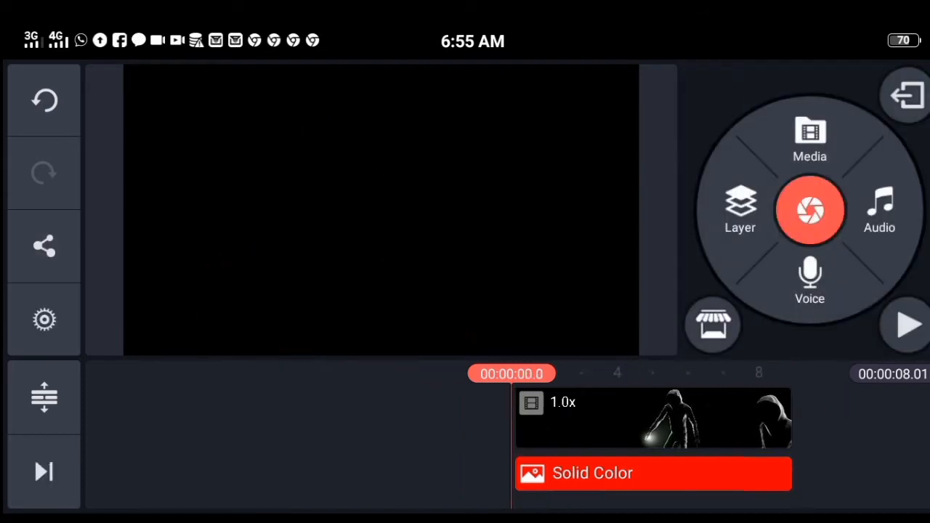
Step: Preview the project showing the hooded figure glowing under the red layer
click(902, 326)
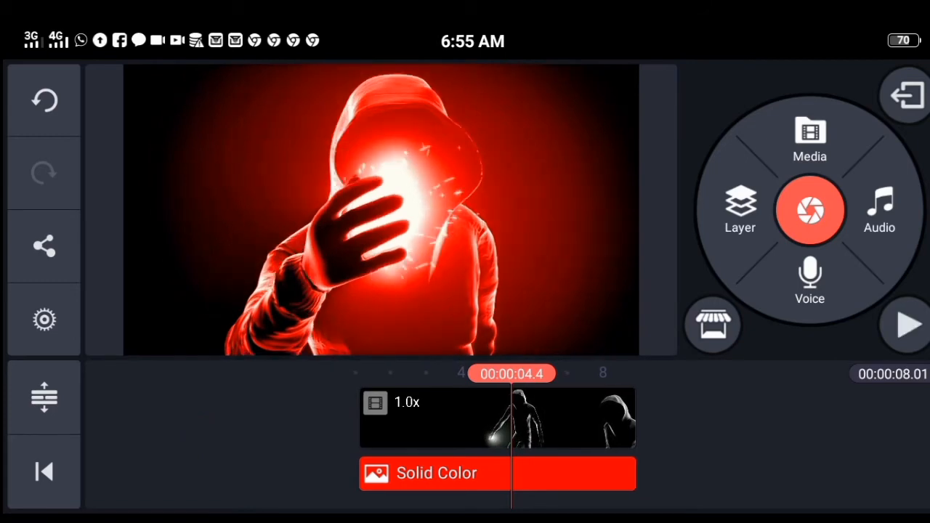
Step: Browse the layer media folders down to the pixelLab folder holding the SK EDITOR logos
click(810, 137)
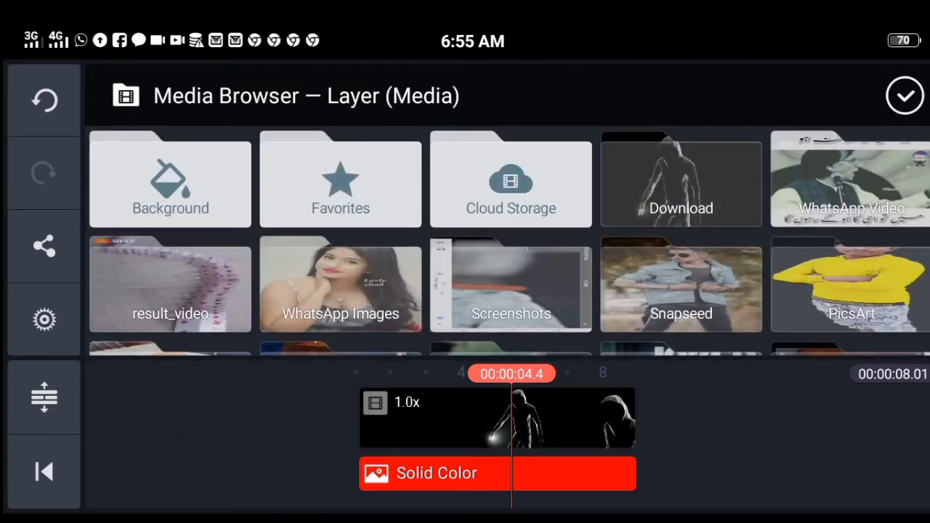
scroll(down, 3)
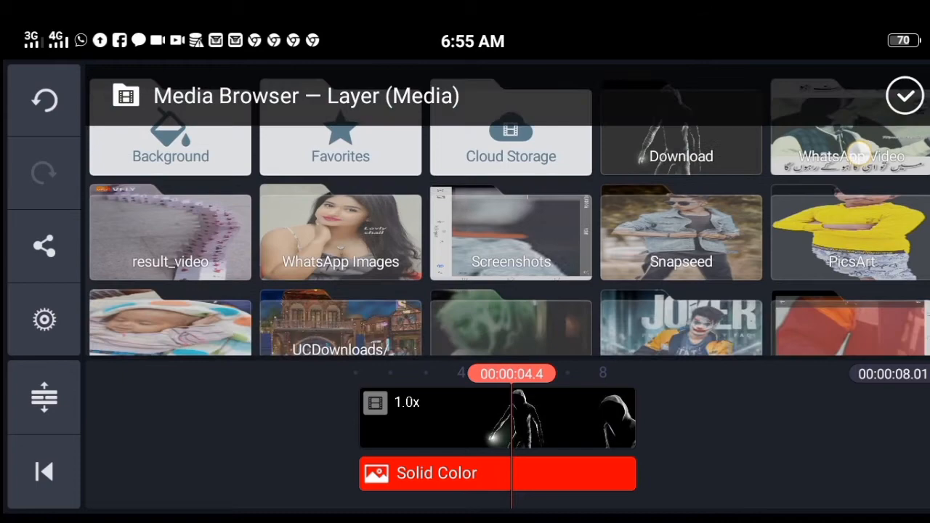
scroll(down, 3)
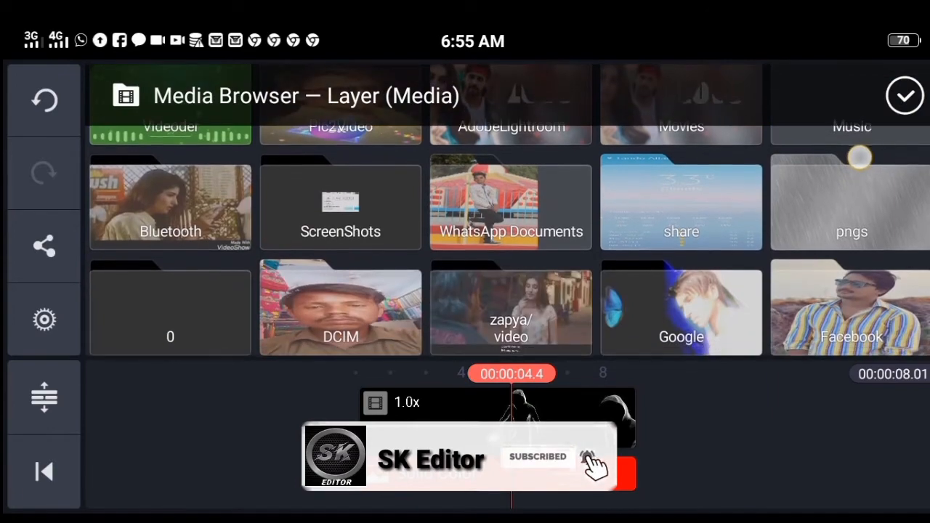
scroll(down, 3)
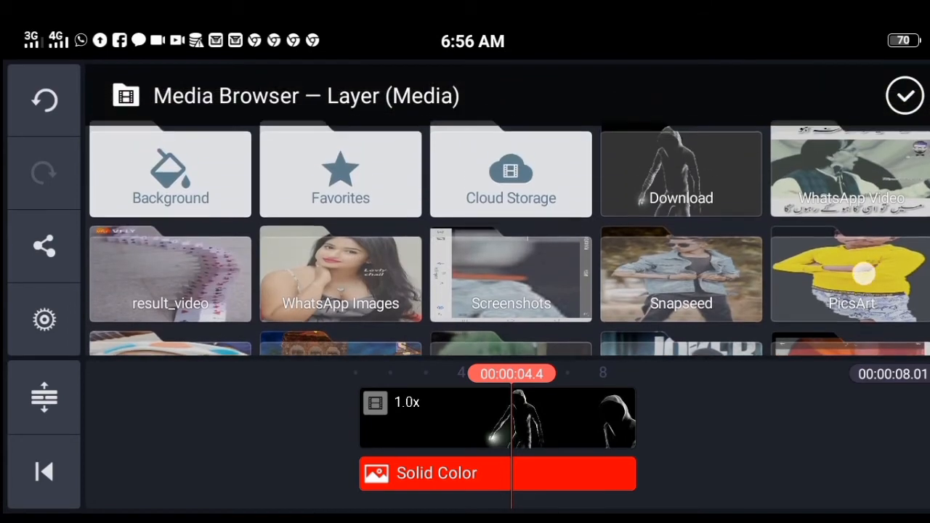
scroll(down, 3)
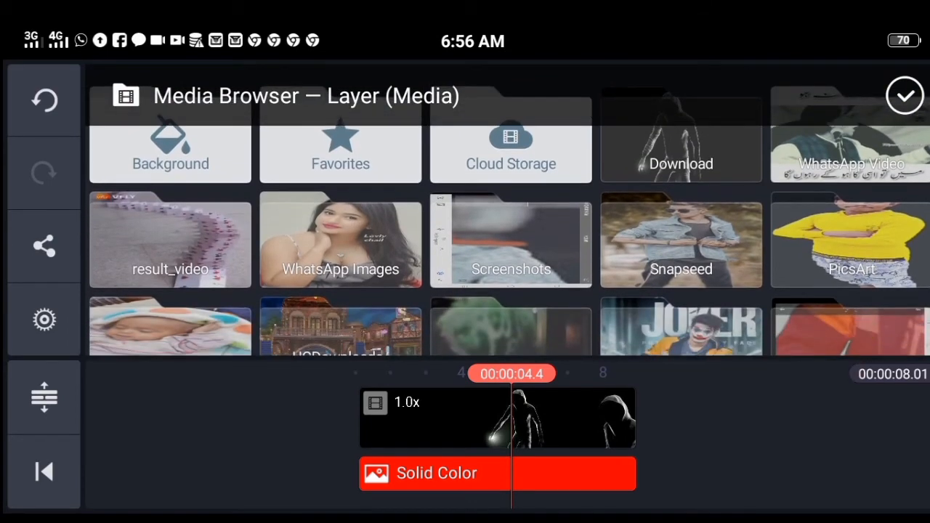
scroll(down, 3)
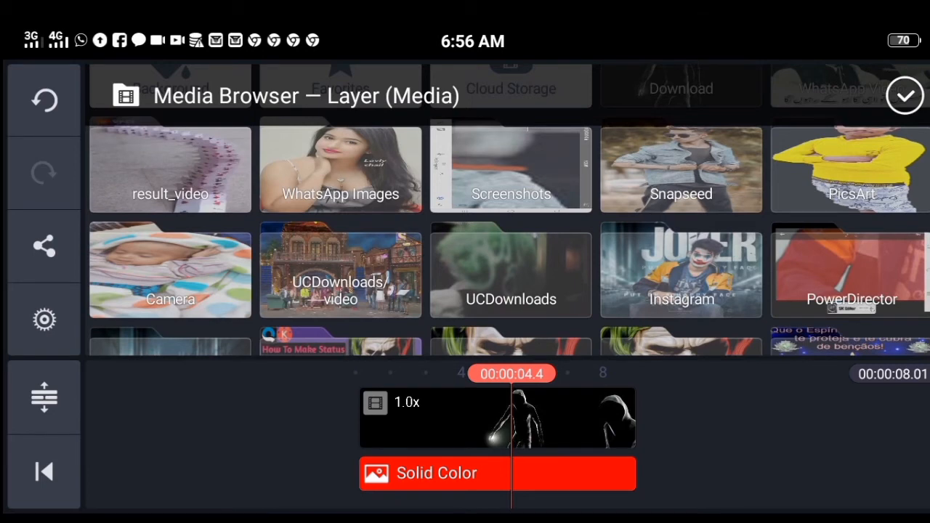
scroll(down, 3)
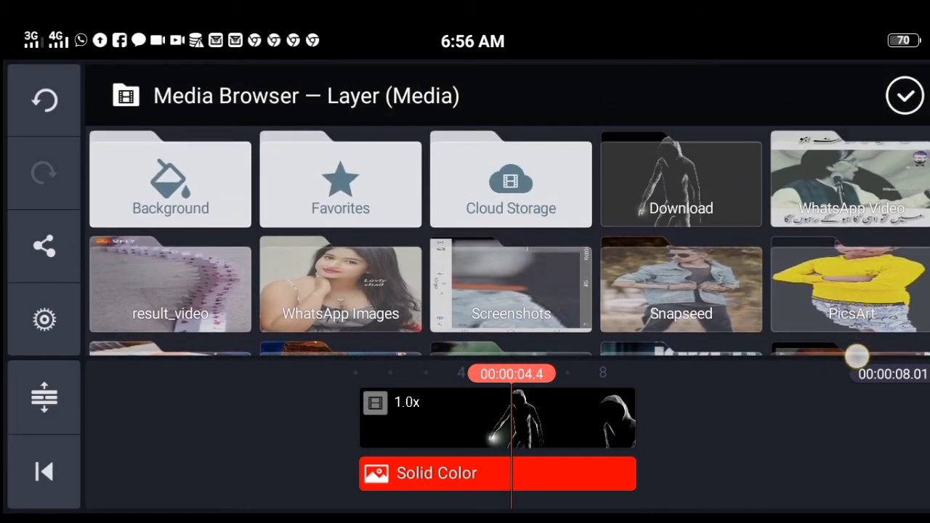
scroll(down, 3)
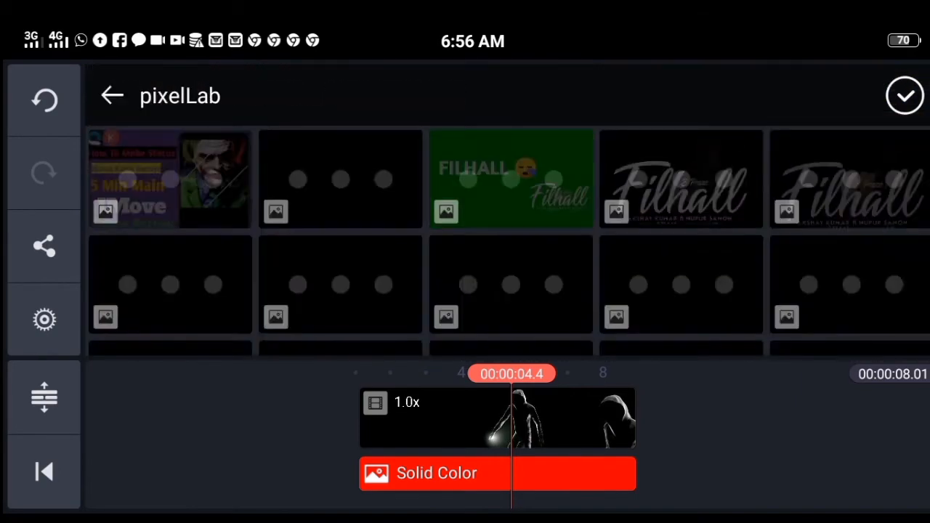
scroll(down, 3)
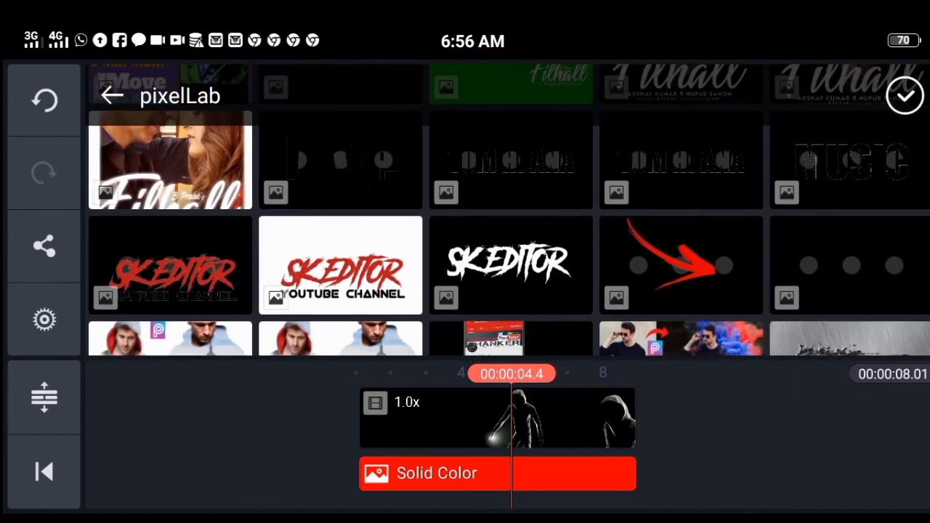
Step: Add the SKEDITOR logo image as a layer over the red-lit video and return to the main editor
click(340, 265)
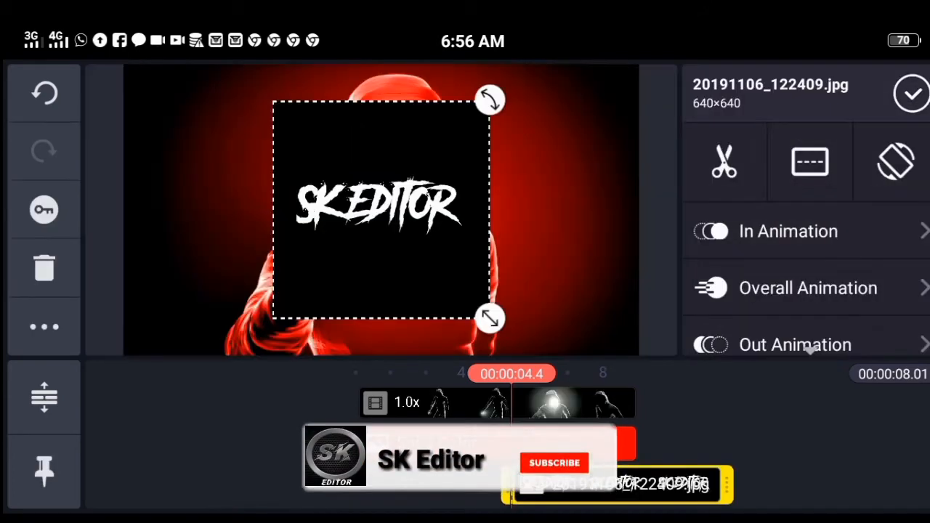
click(554, 462)
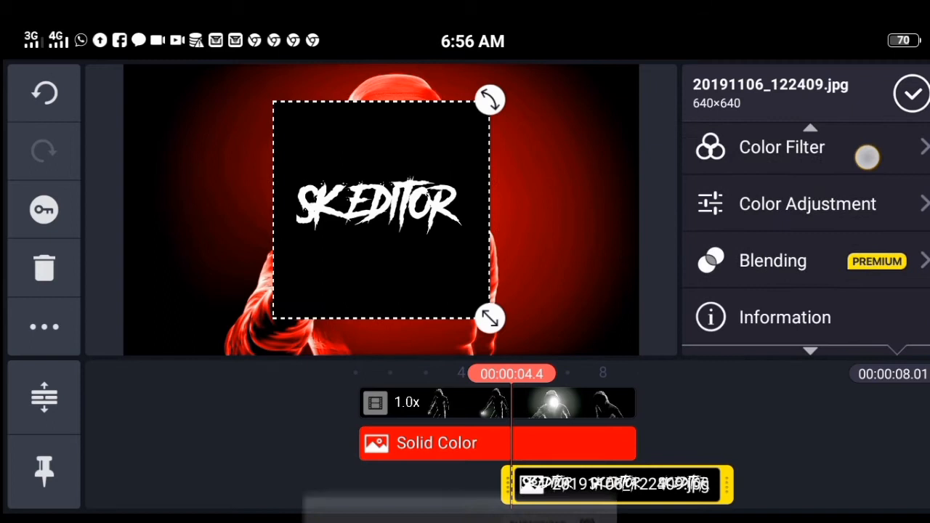
click(774, 262)
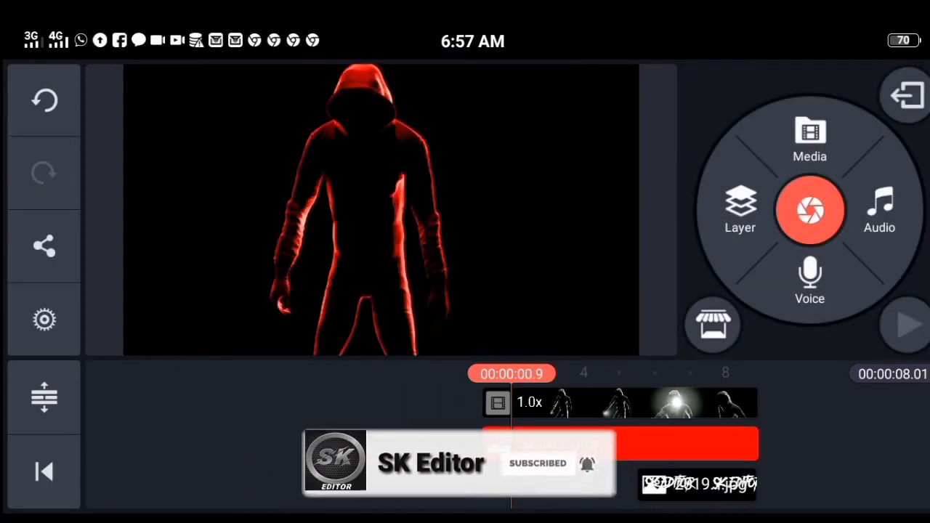
Step: Check the logo layer's options, then bring up Export and Share for the project
click(907, 329)
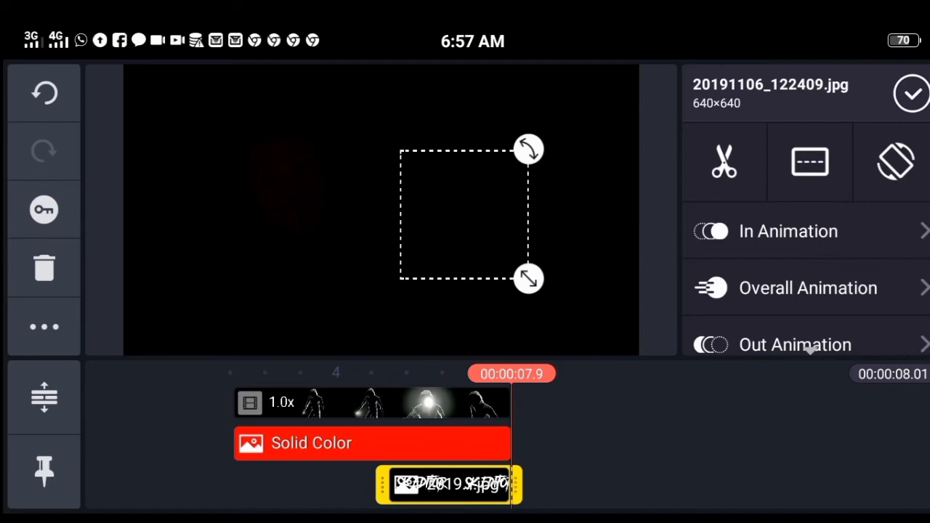
click(788, 232)
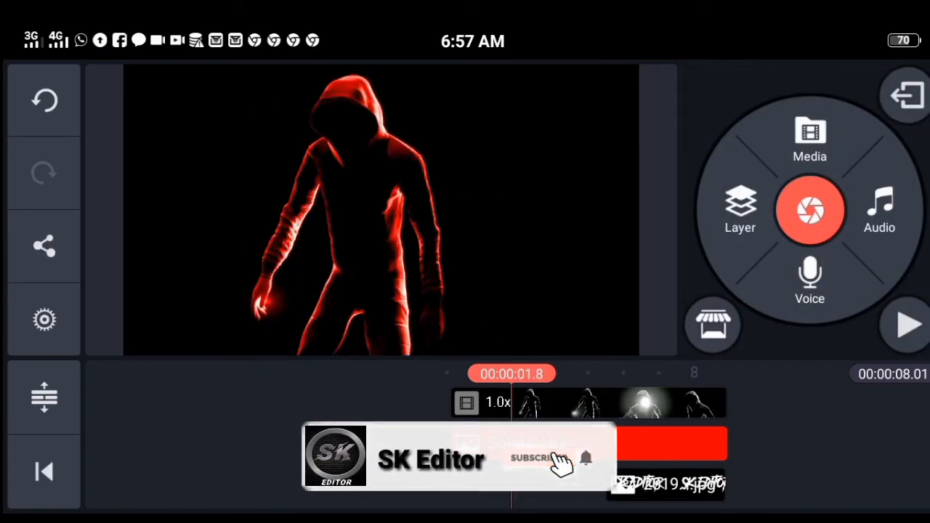
click(904, 325)
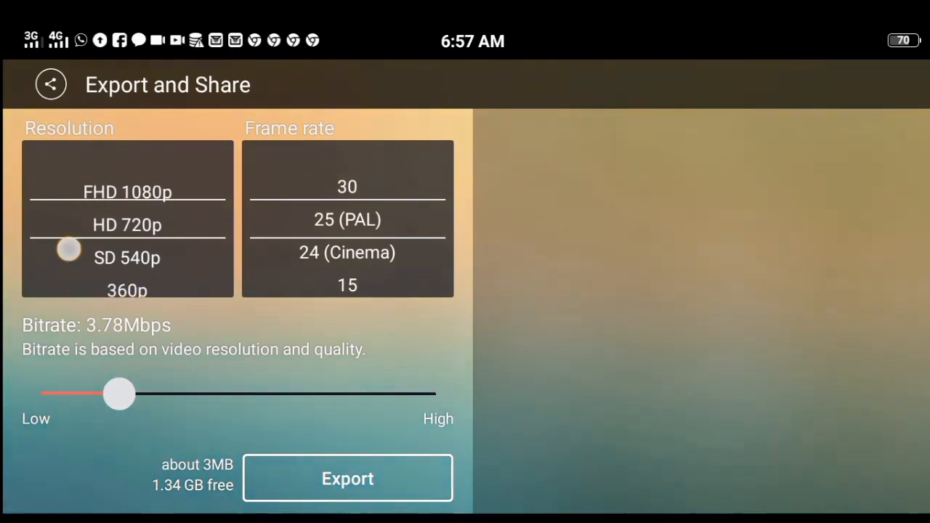
Step: Export the project with the chosen resolution and frame rate
click(347, 478)
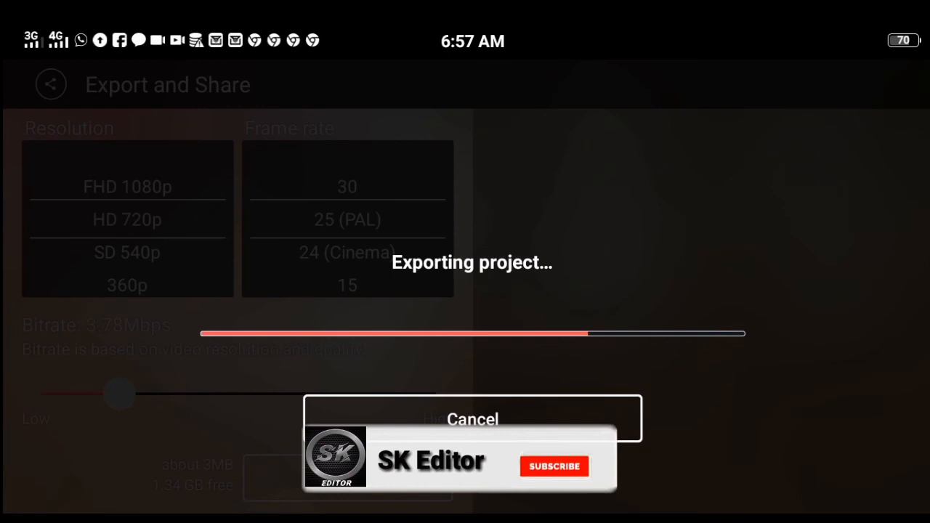
click(556, 465)
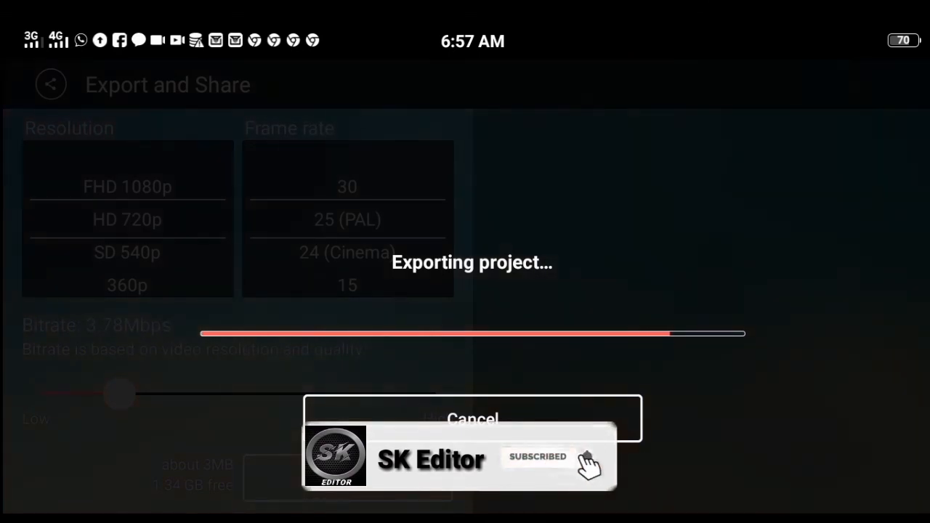